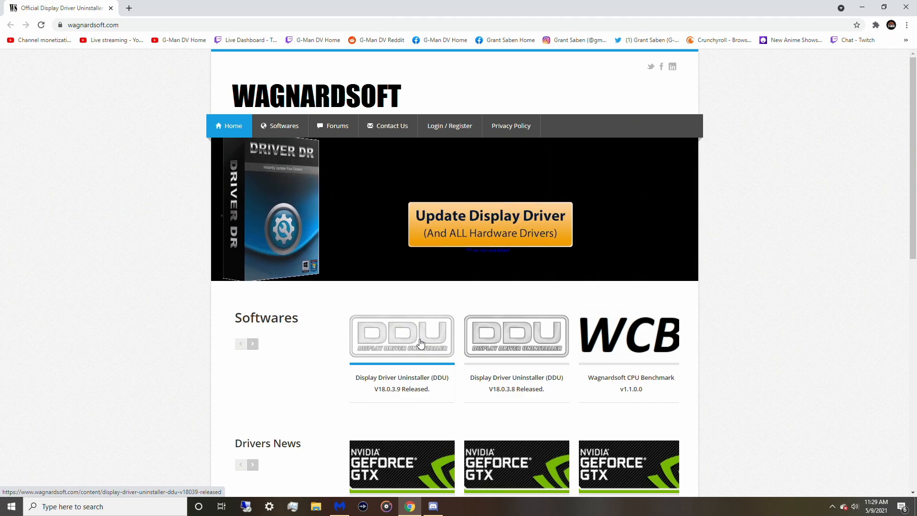
Step: Download the DDU v18.0.3.9 installer via the official download link and show it in its folder
left_click(401, 337)
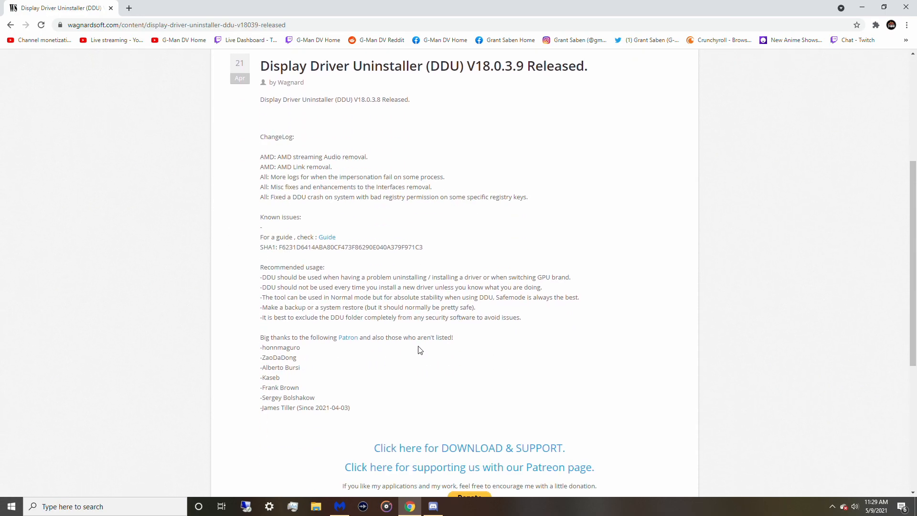
scroll("down", 3)
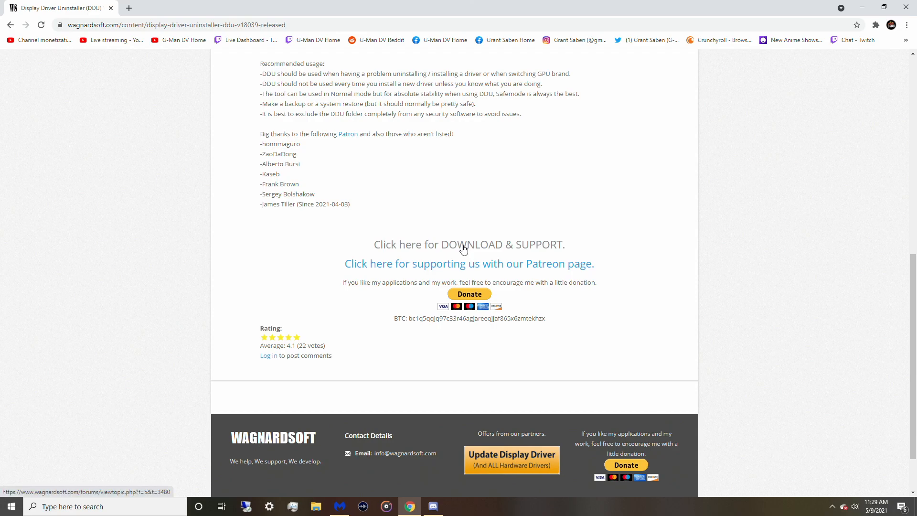
left_click(469, 245)
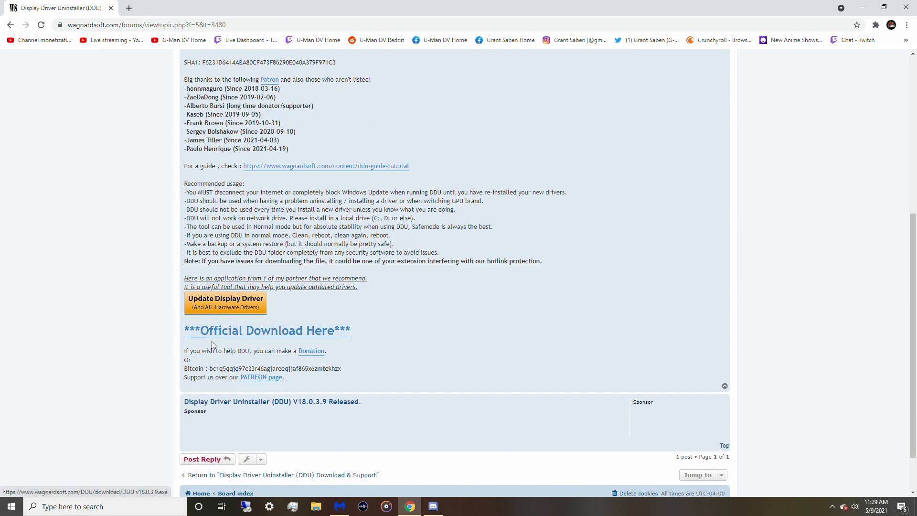
left_click(266, 330)
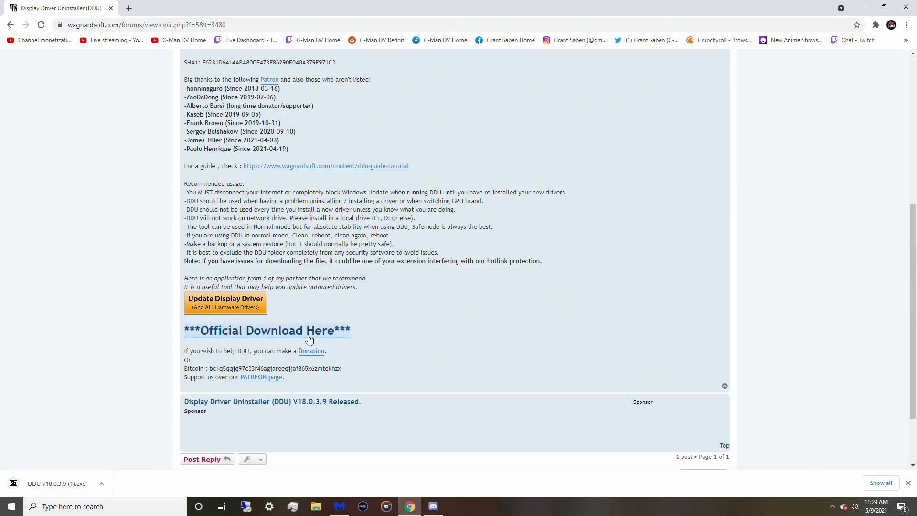
left_click(101, 482)
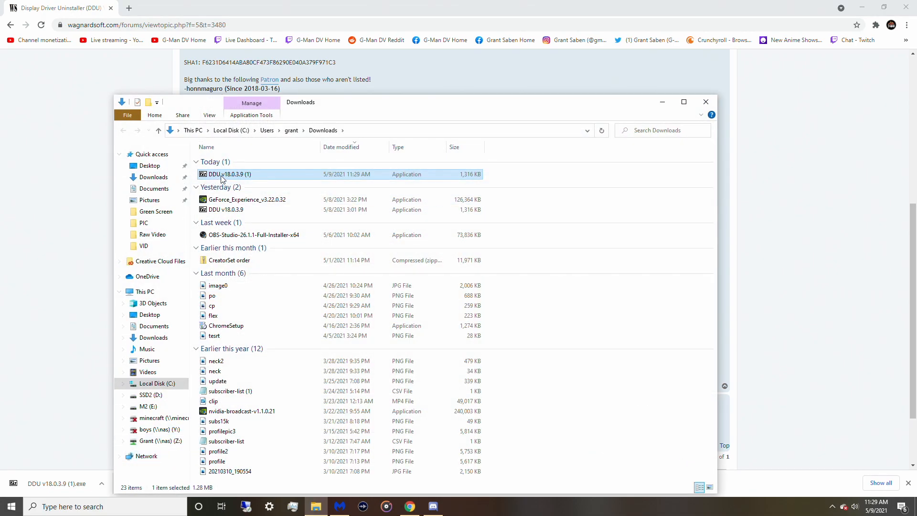
Step: Copy the DDU installer into a newly created folder on the Desktop
right_click(227, 174)
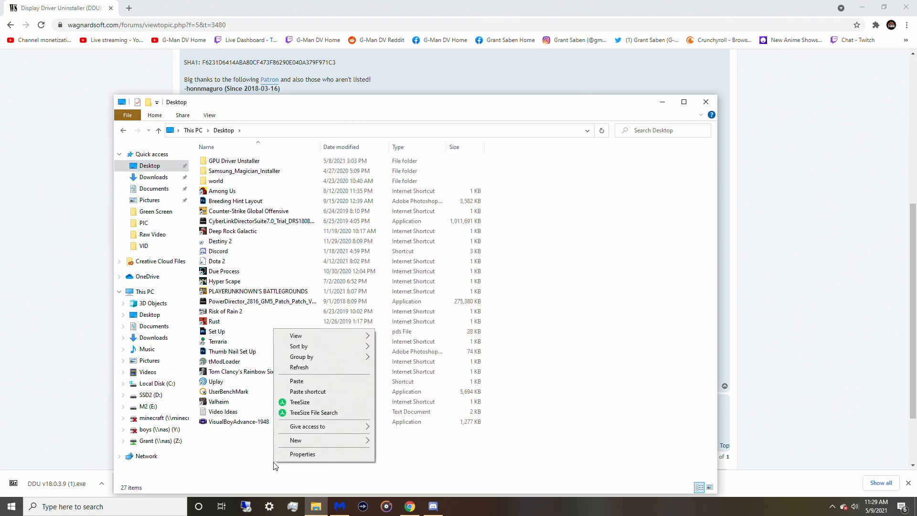
left_click(296, 440)
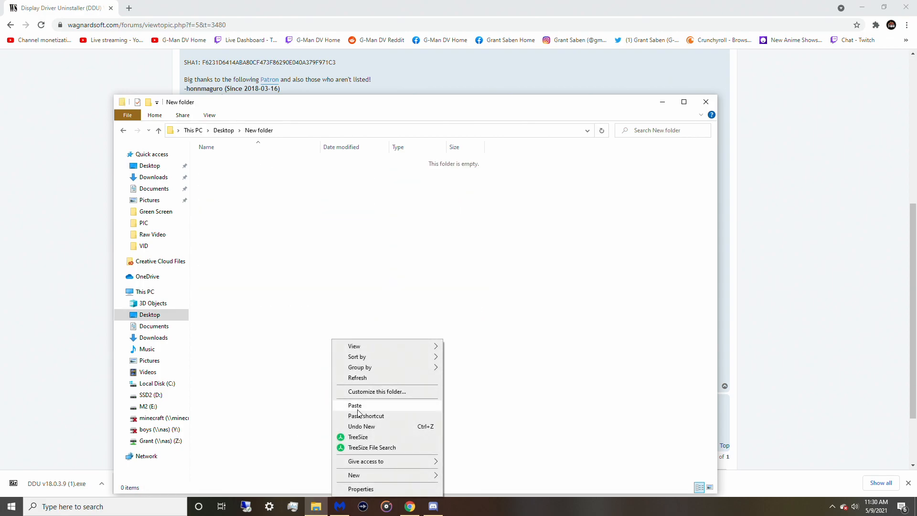
left_click(354, 405)
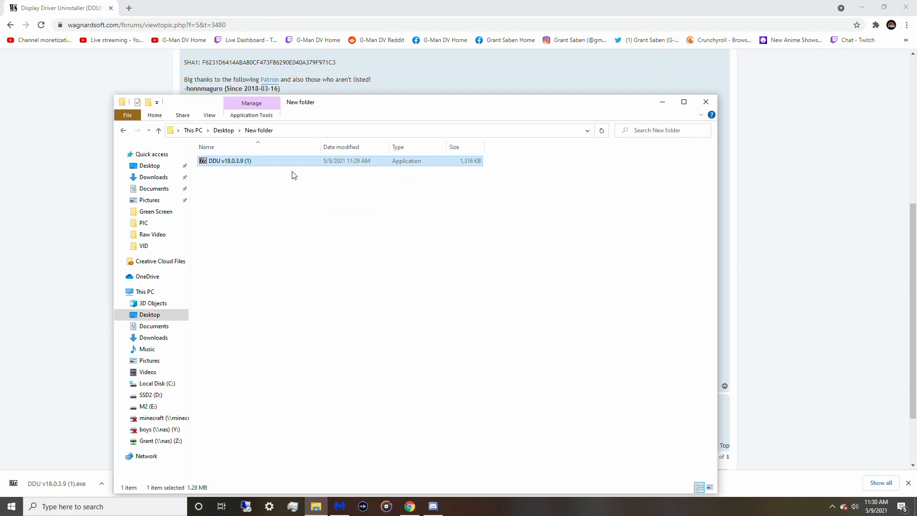
Step: Run the self-extracting DDU package, allowing it through User Account Control
right_click(228, 160)
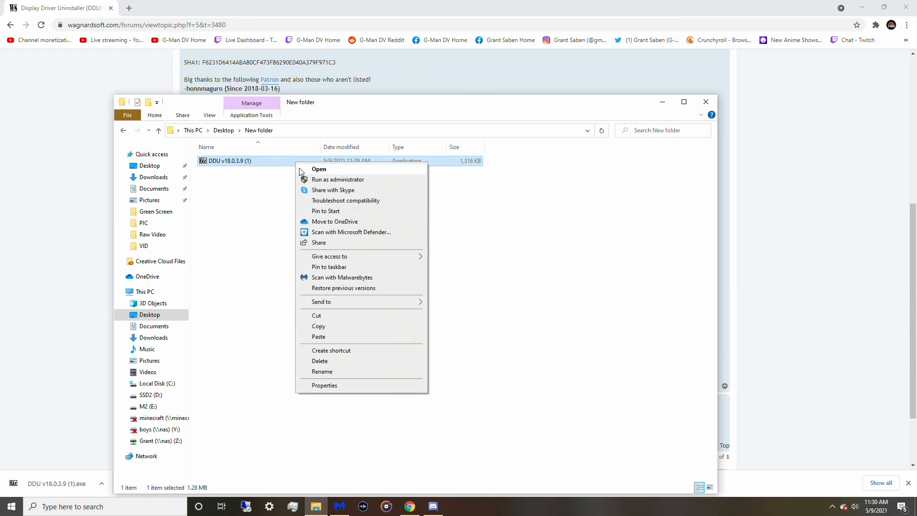
left_click(338, 179)
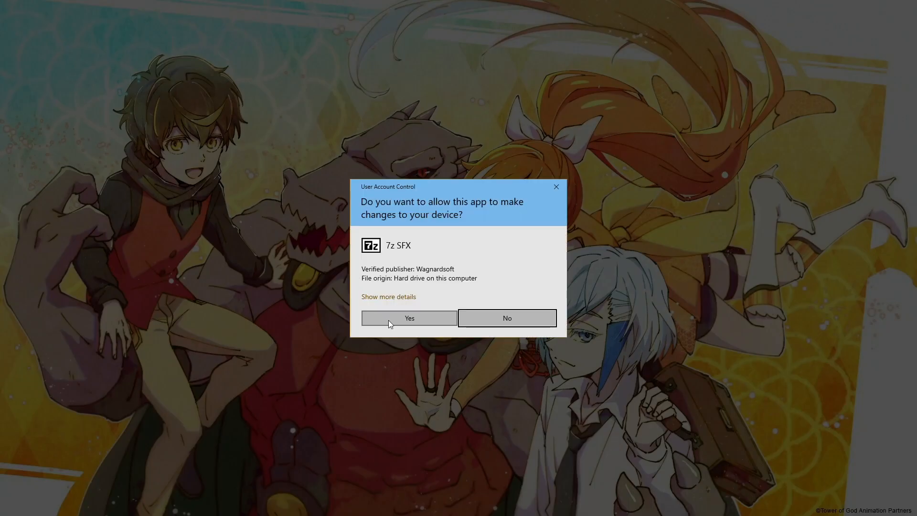
left_click(409, 318)
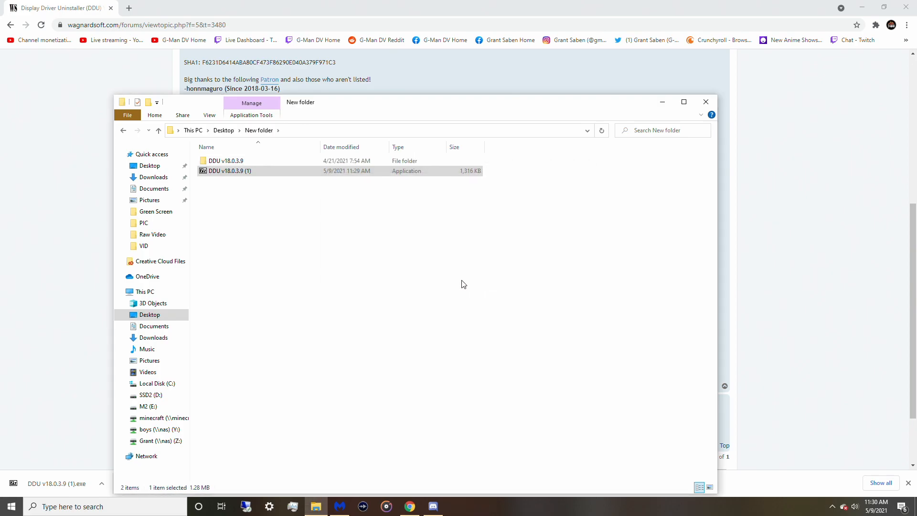
Step: Enter the extracted DDU v18.0.3.9 folder containing Display Driver Uninstaller
left_click(228, 161)
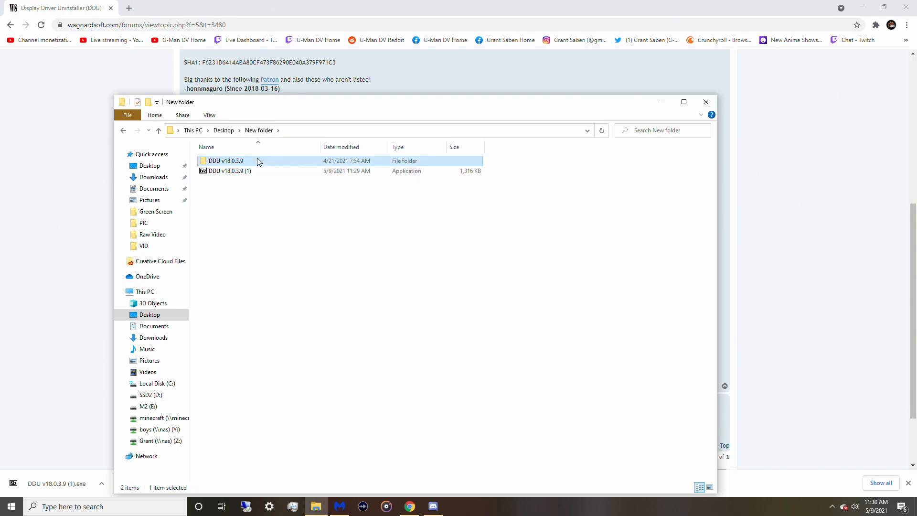
double_click(226, 160)
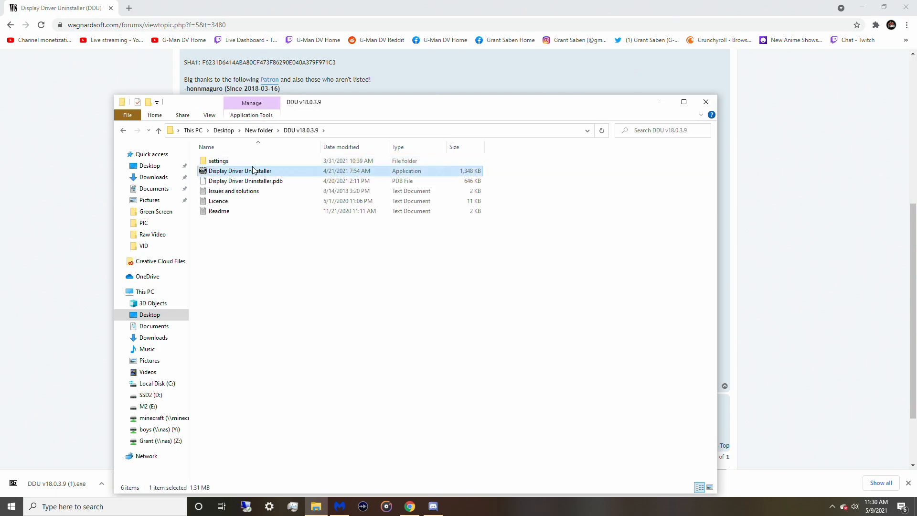
right_click(239, 171)
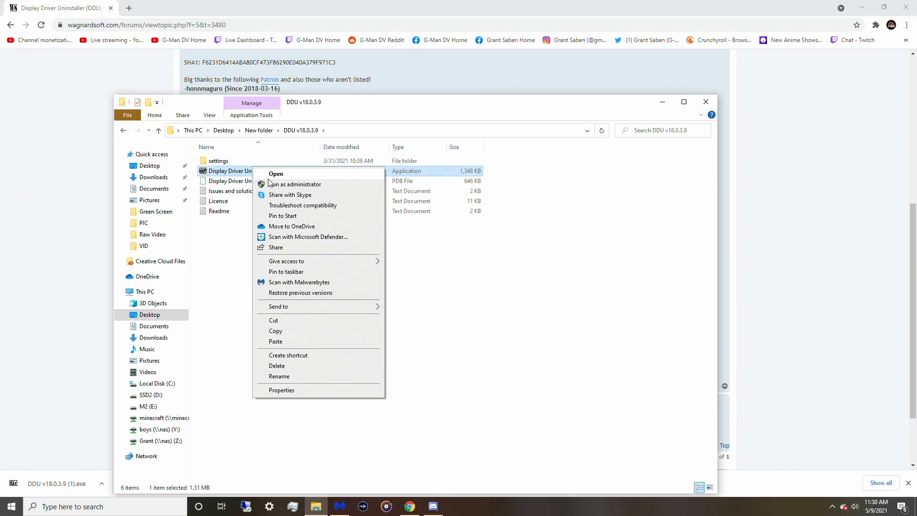
left_click(294, 184)
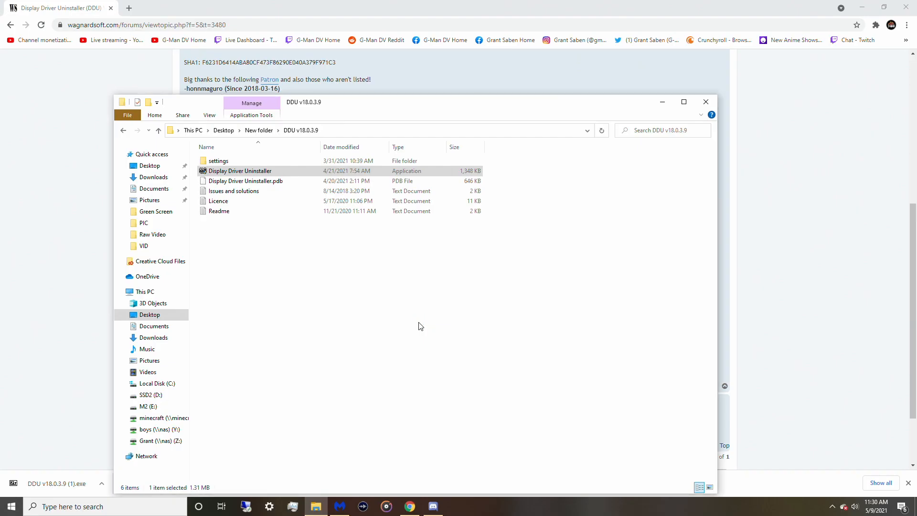
Step: Launch Display Driver Uninstaller and dismiss the first-launch notice, Options window and Safe Mode warning
double_click(240, 170)
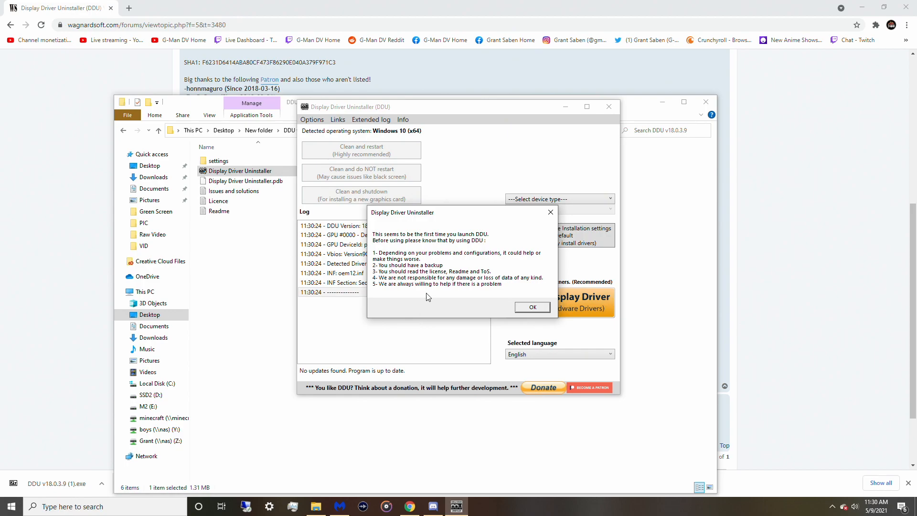
mouse_move(522, 308)
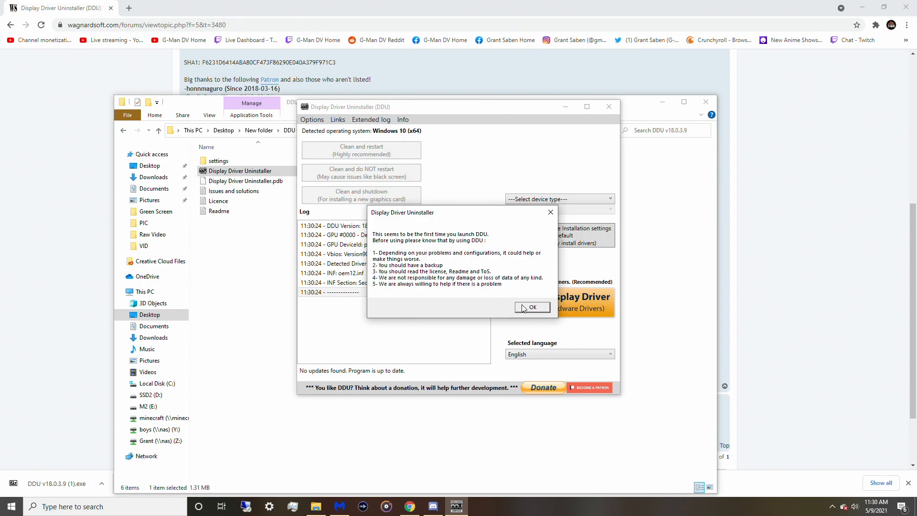
left_click(531, 307)
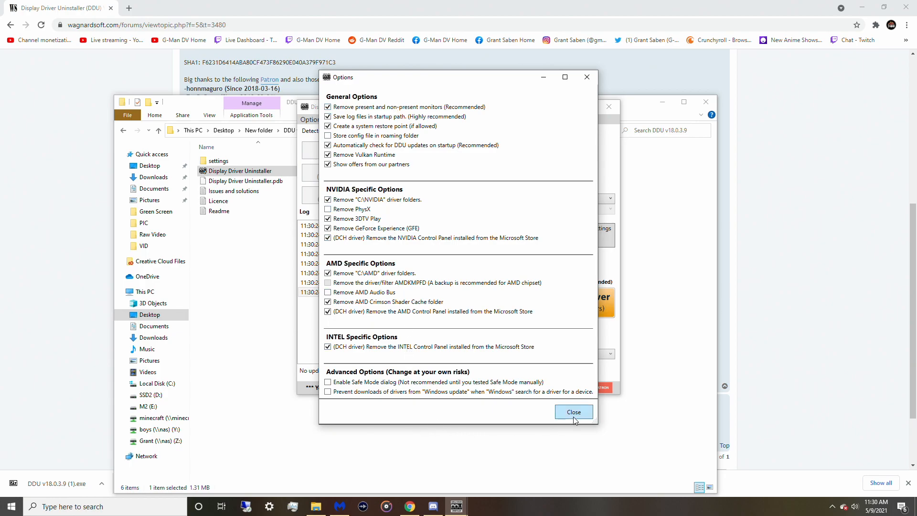
left_click(572, 411)
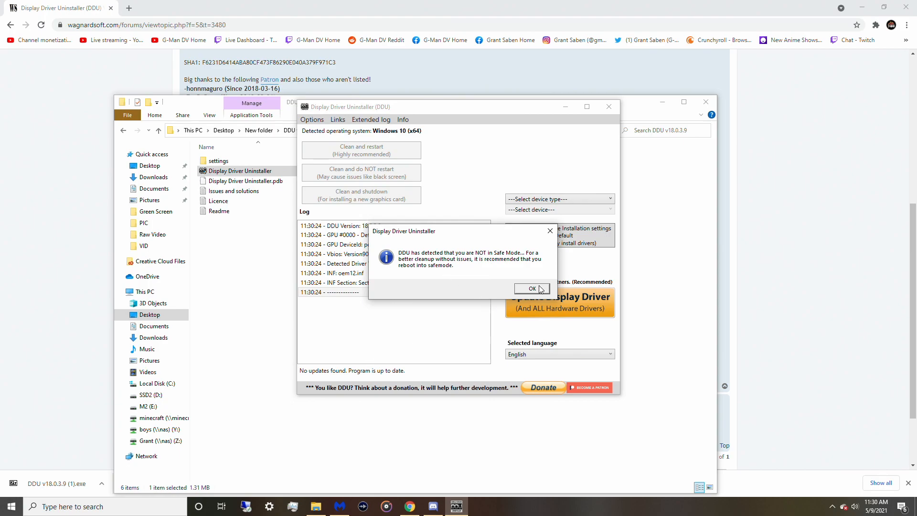
left_click(531, 288)
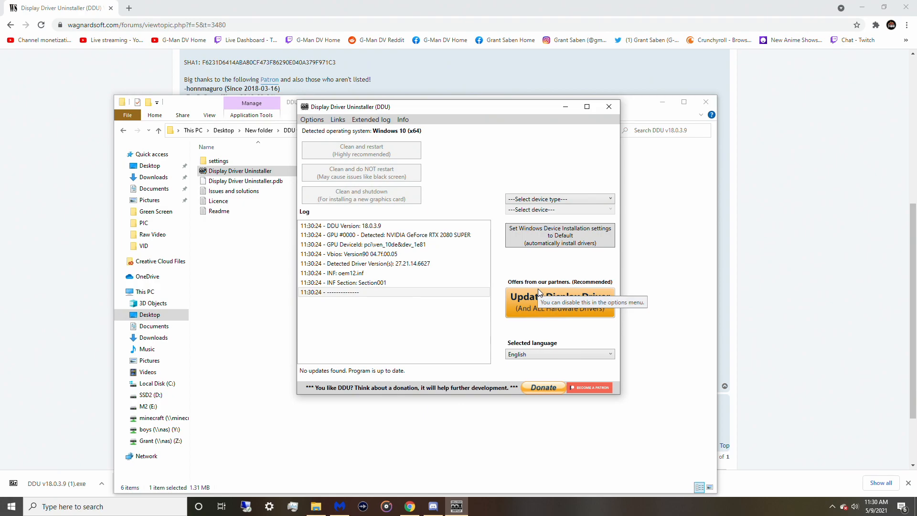
mouse_move(67, 441)
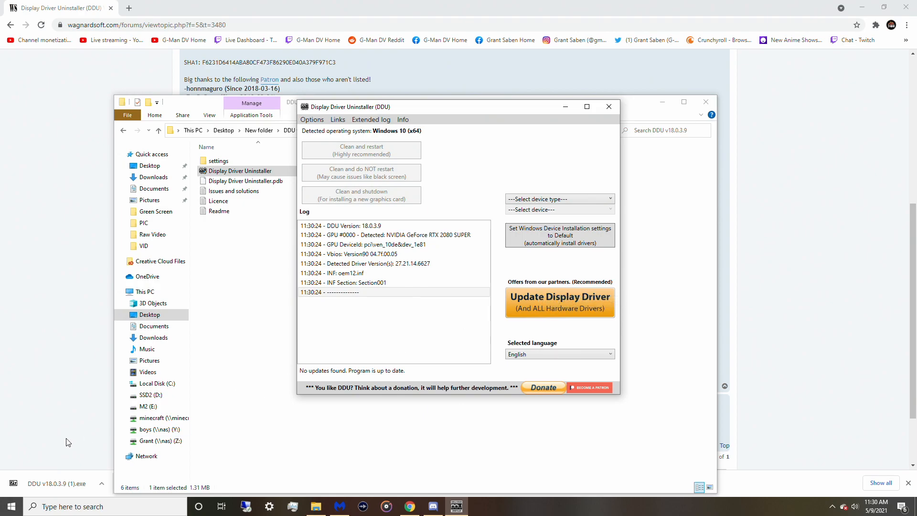
Step: Shift-Restart from the Start menu's Power choices, confirming 'Restart anyway'
left_click(10, 506)
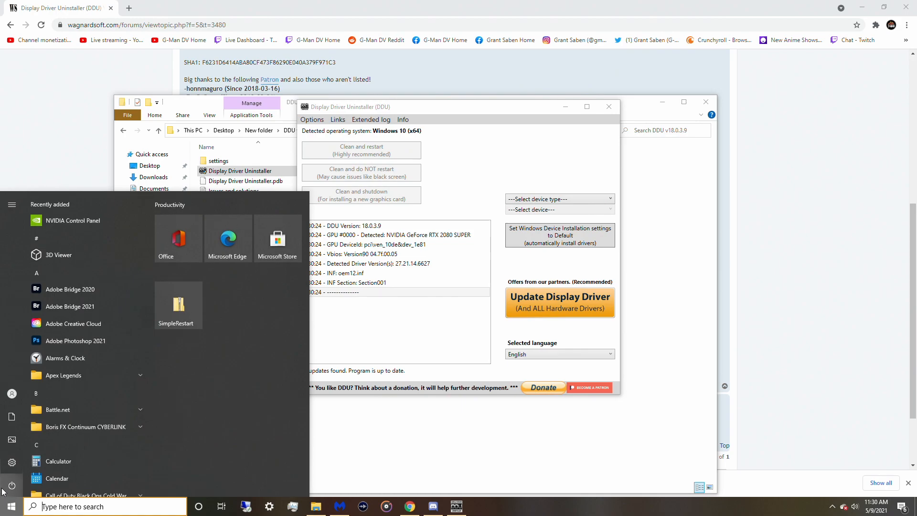
left_click(12, 485)
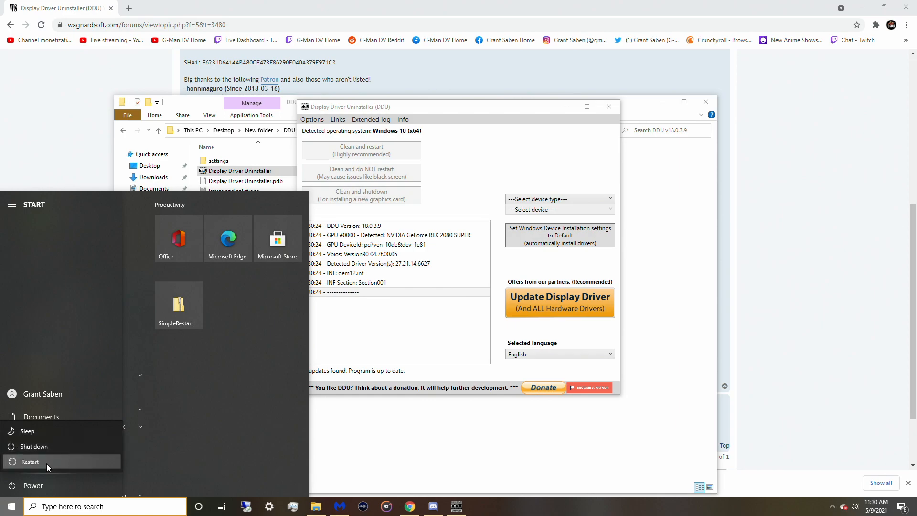
left_click(30, 461)
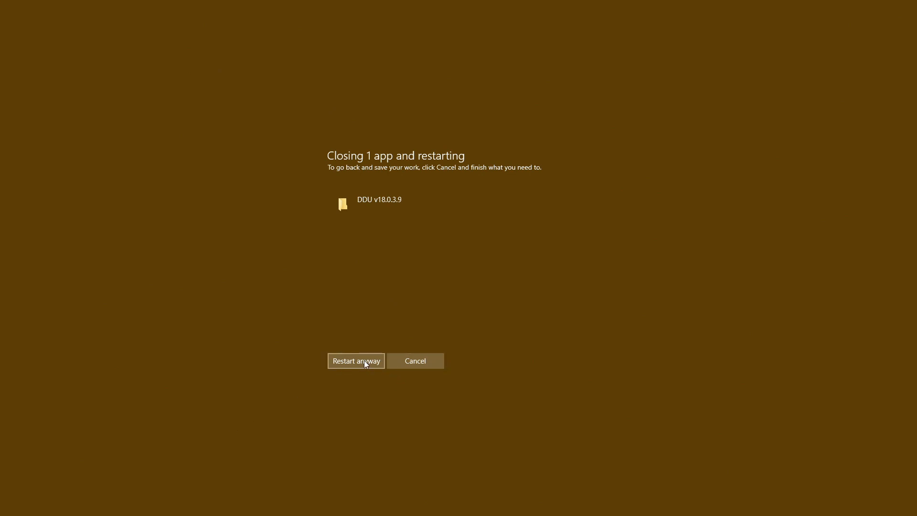
left_click(356, 361)
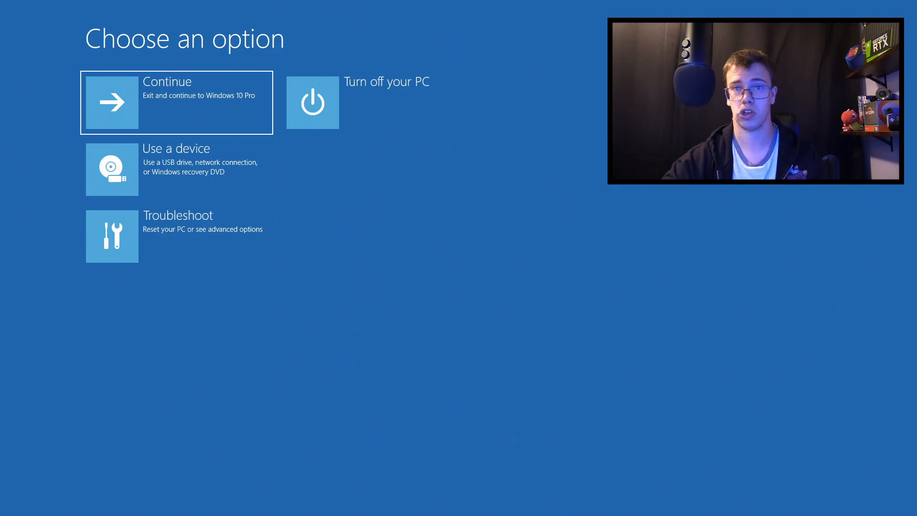
mouse_move(276, 270)
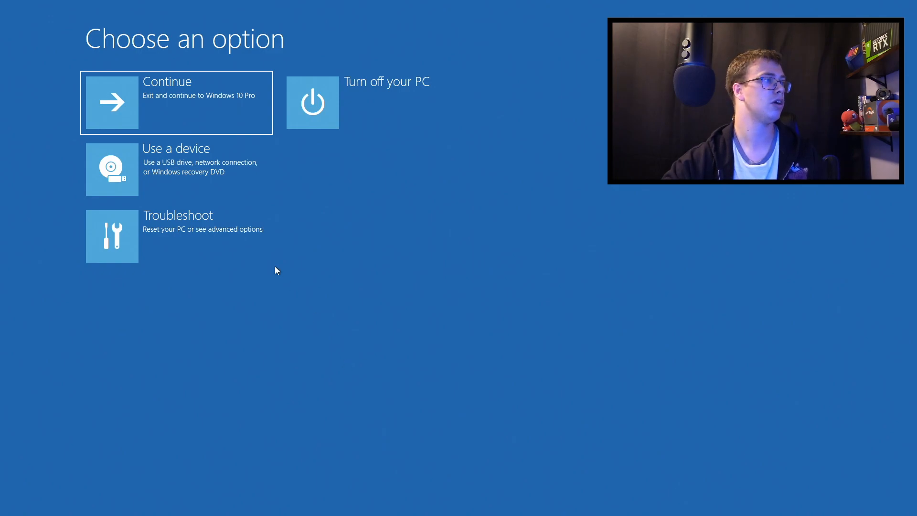
Step: Navigate Troubleshoot > Advanced options to reach Startup Settings
left_click(176, 235)
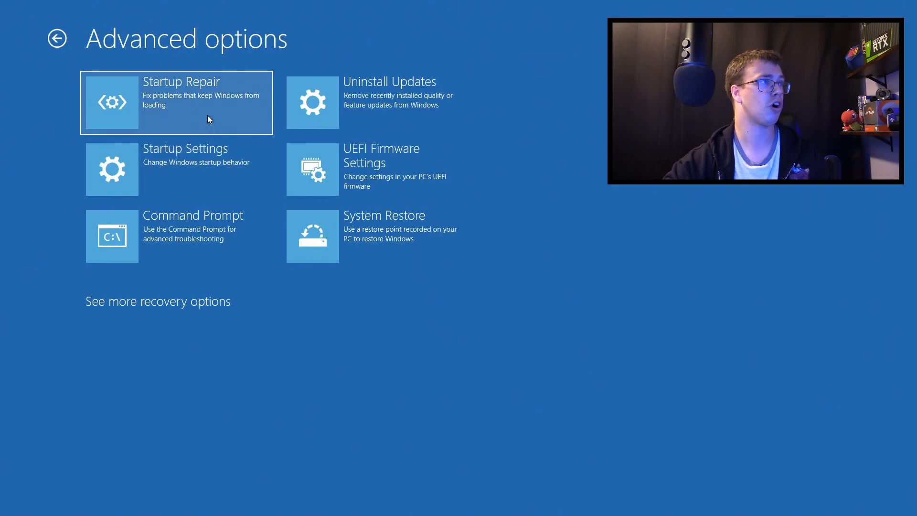
mouse_move(199, 185)
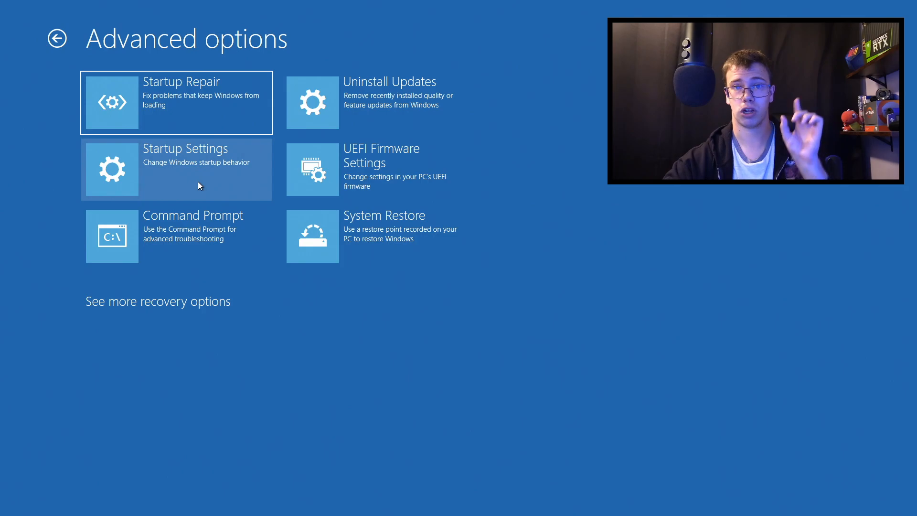
left_click(175, 169)
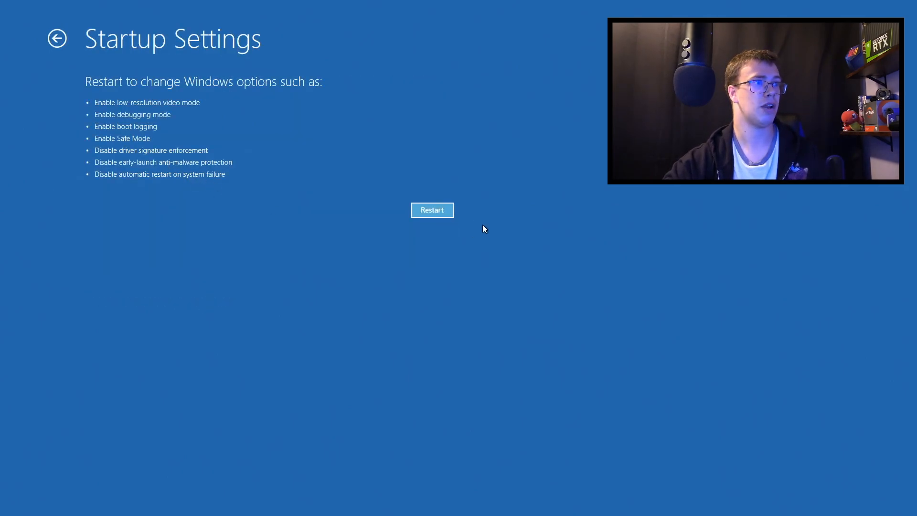
Step: Restart into the boot options menu and choose Enable Safe Mode
left_click(431, 210)
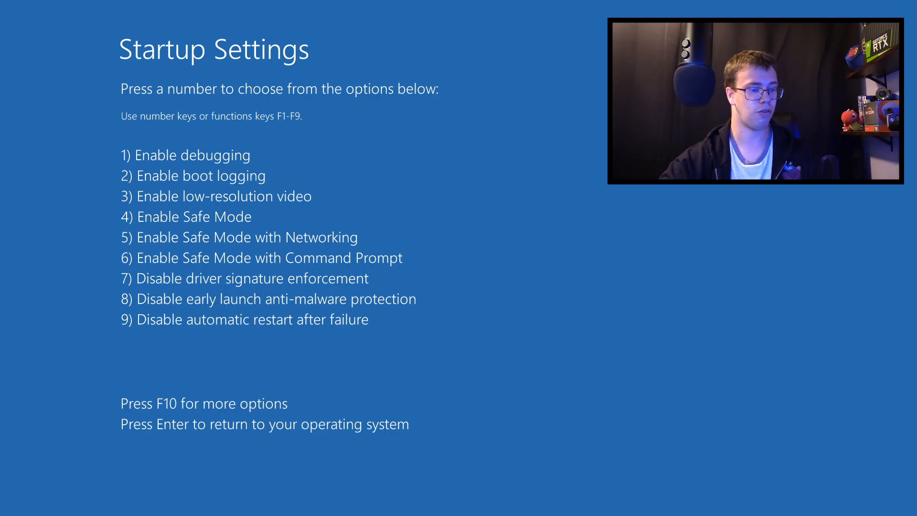
key("enter")
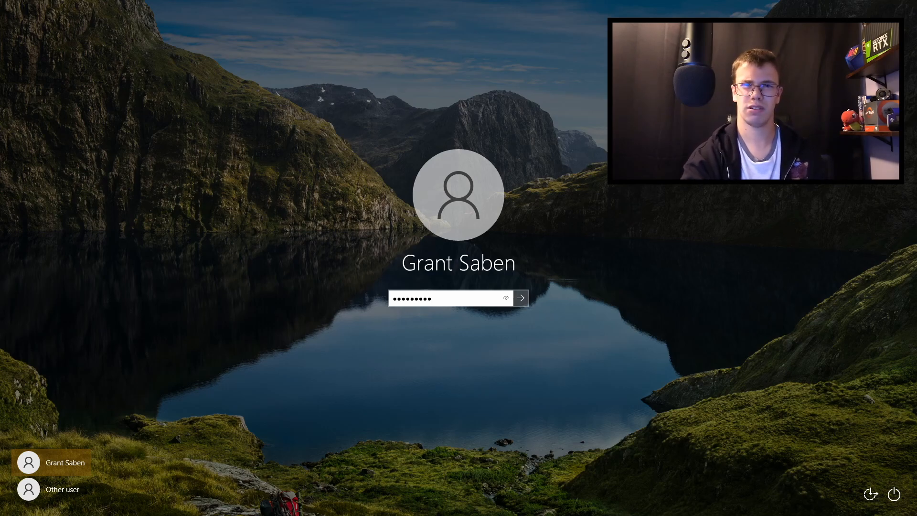
Step: Sign in with the account password to reach the Safe Mode desktop
left_click(519, 298)
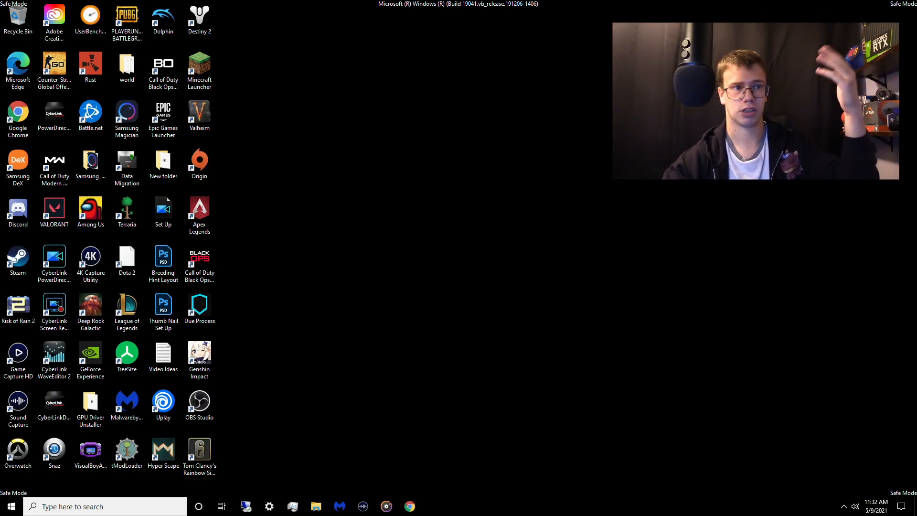
mouse_move(456, 258)
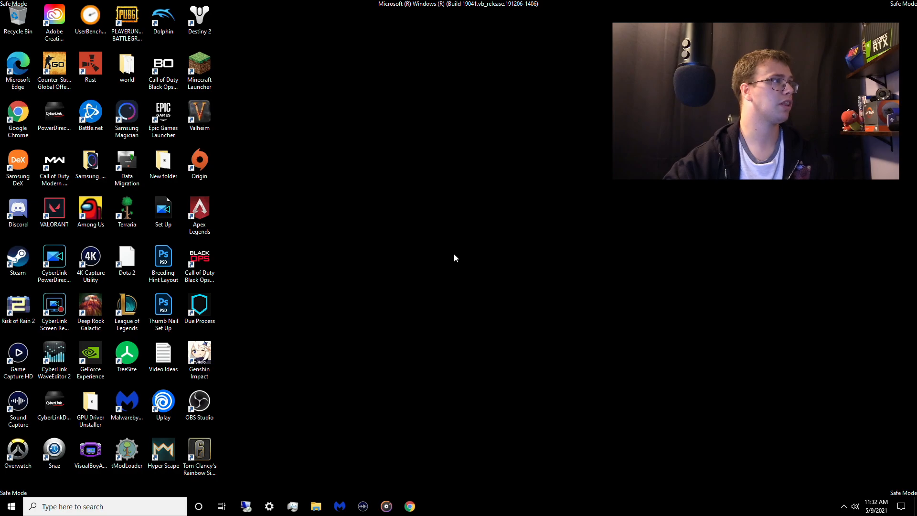
Step: From New folder on the desktop, launch Display Driver Uninstaller inside DDU v18.0.3.9
right_click(163, 163)
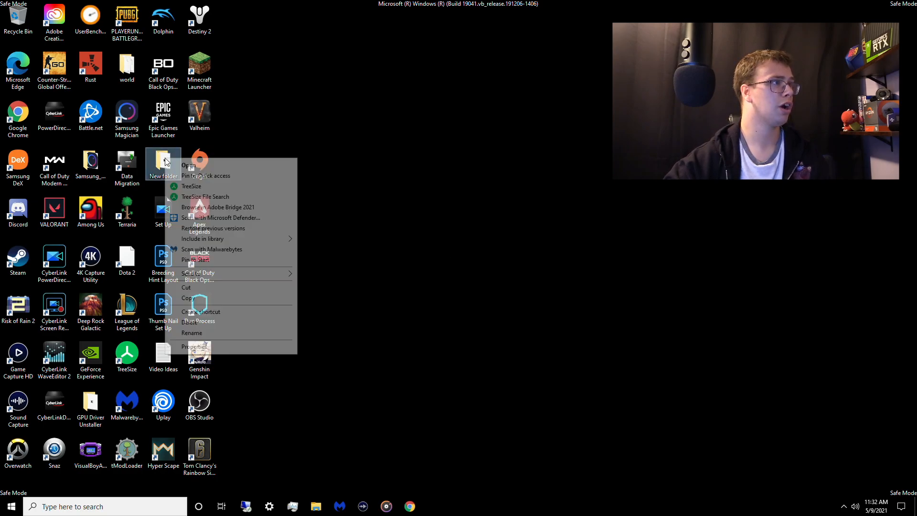
left_click(188, 166)
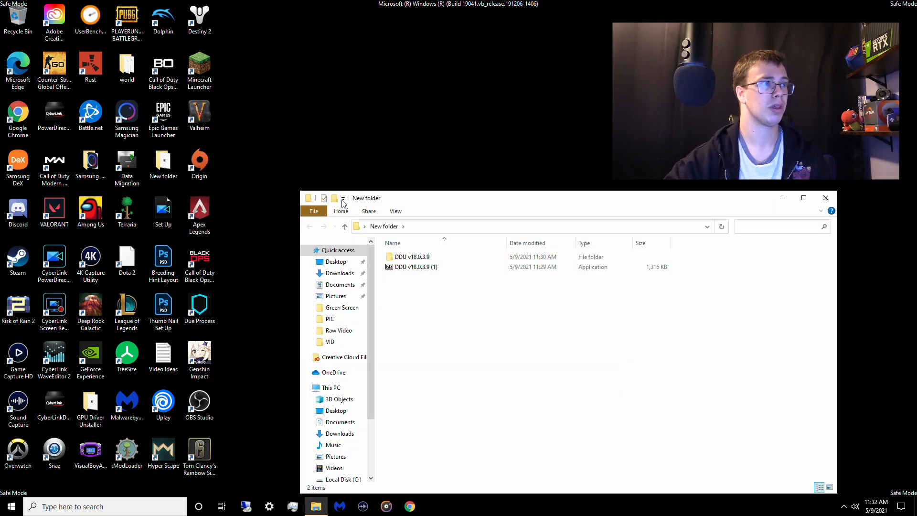
double_click(411, 256)
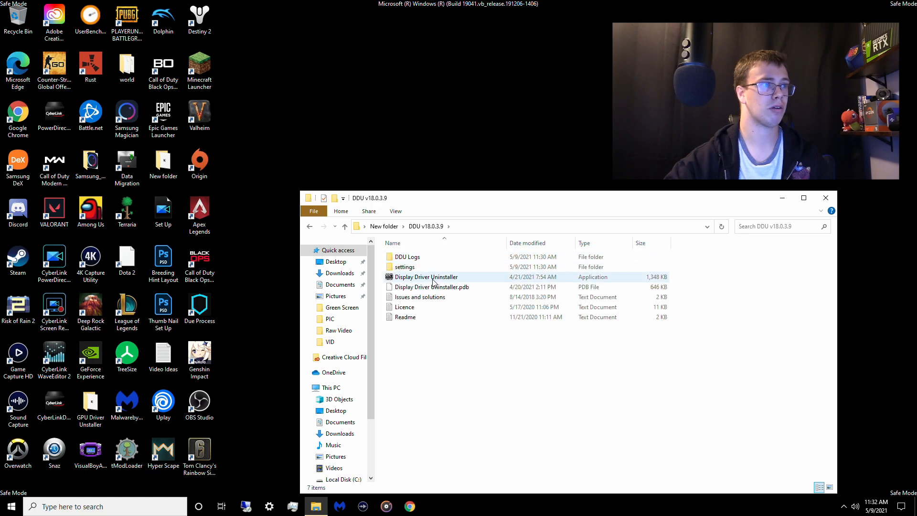
left_click(426, 277)
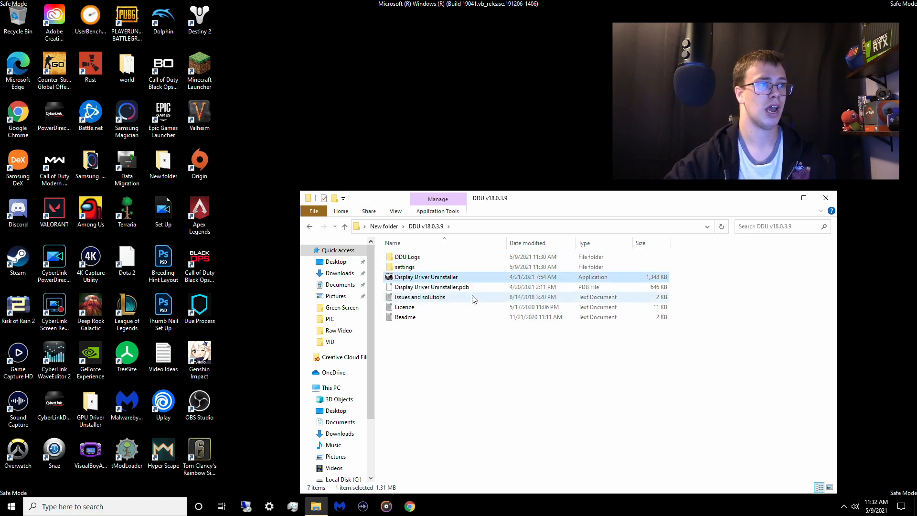
double_click(426, 277)
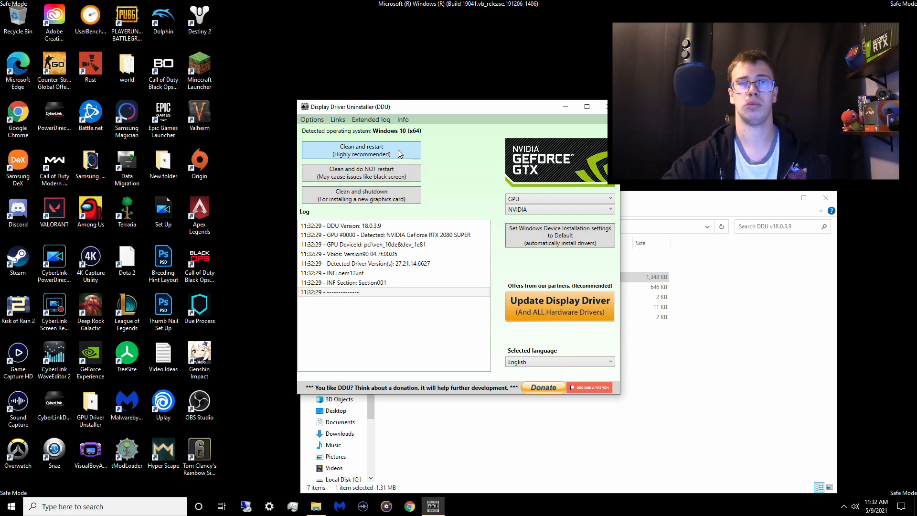
Step: Run 'Clean and restart' for the NVIDIA GPU driver
left_click(361, 150)
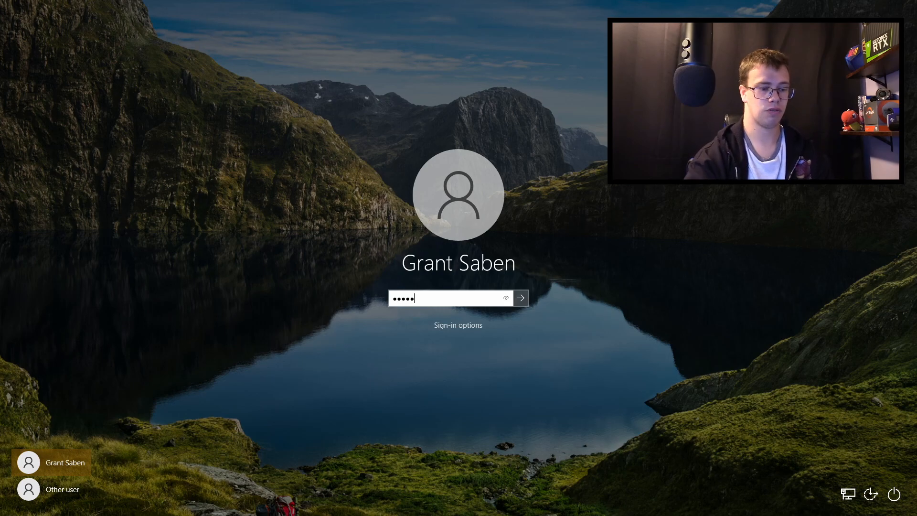
Step: Sign back in to the normal Windows desktop and launch Chrome from the taskbar
left_click(519, 298)
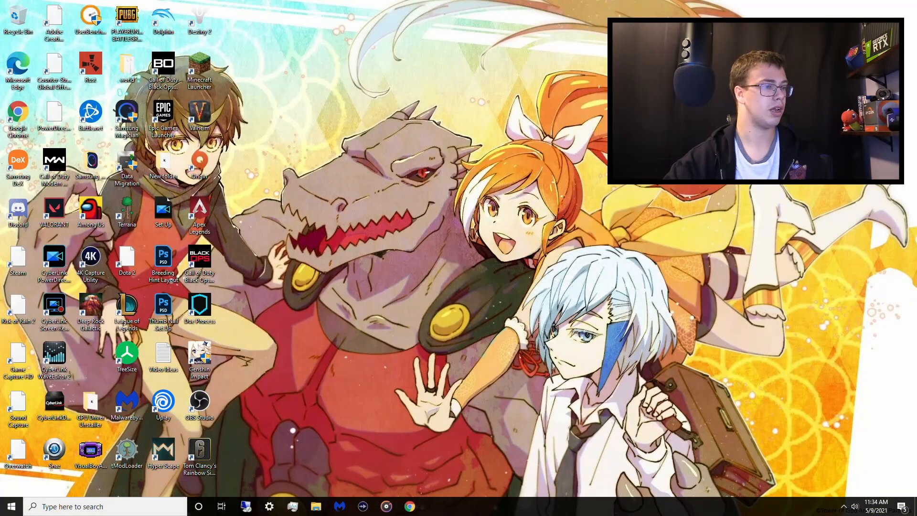
left_click(409, 506)
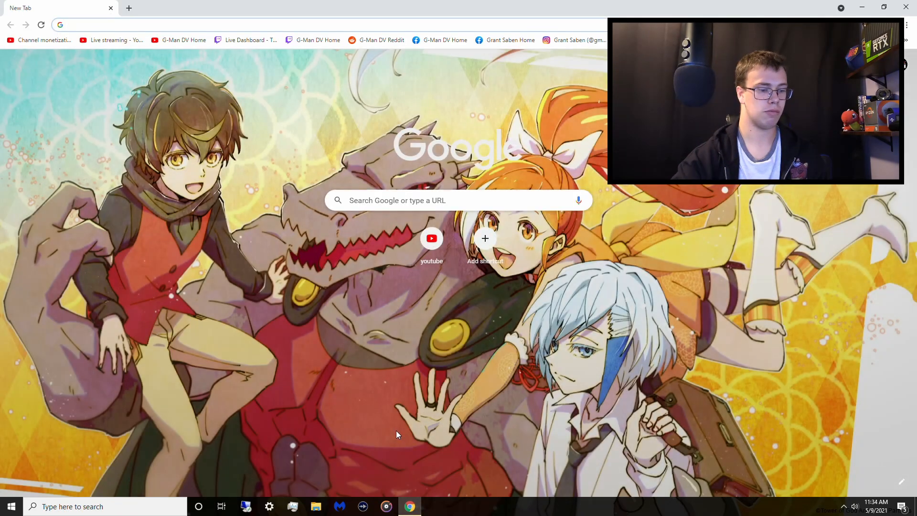
Step: Search Google for 'geforce experience' and go to NVIDIA's GeForce Experience page
type("gefore")
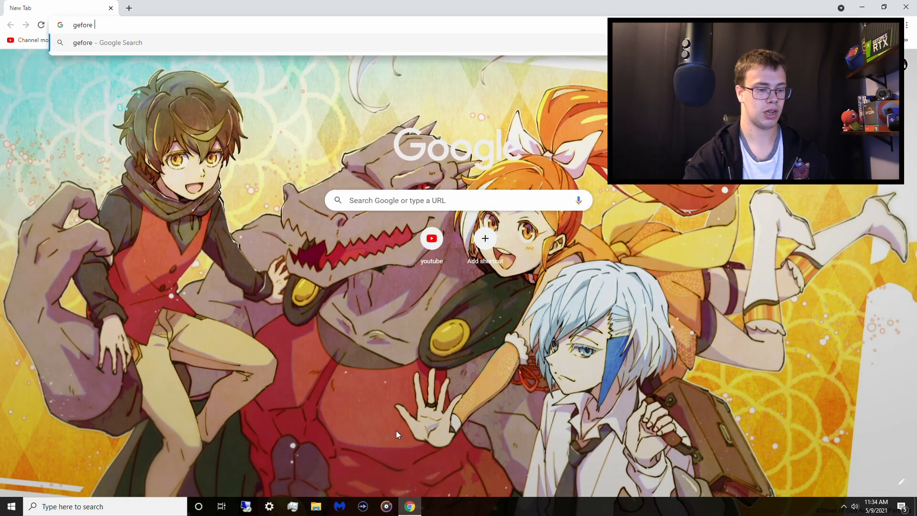
type("force ep")
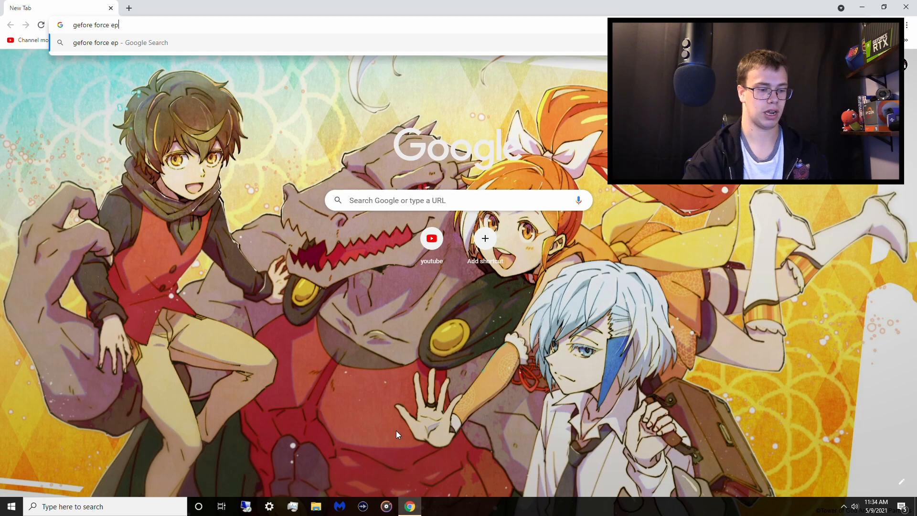
key("Enter")
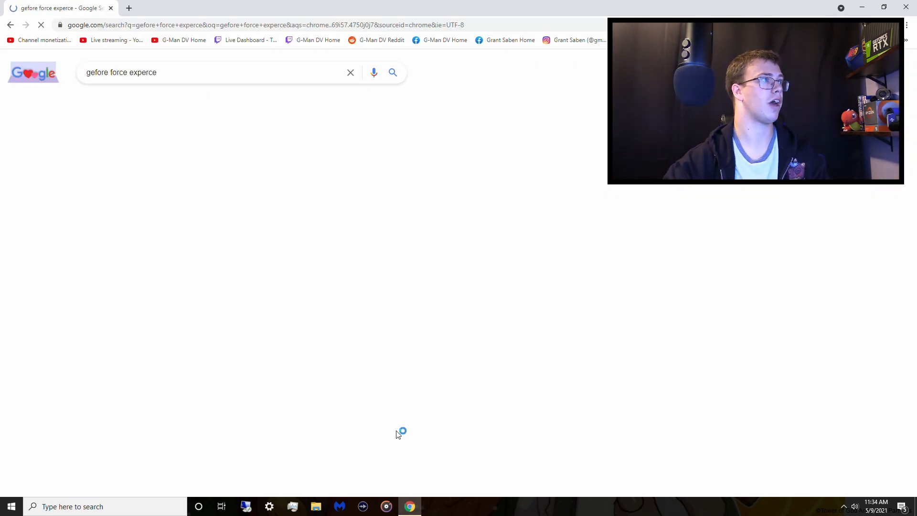
left_click(393, 72)
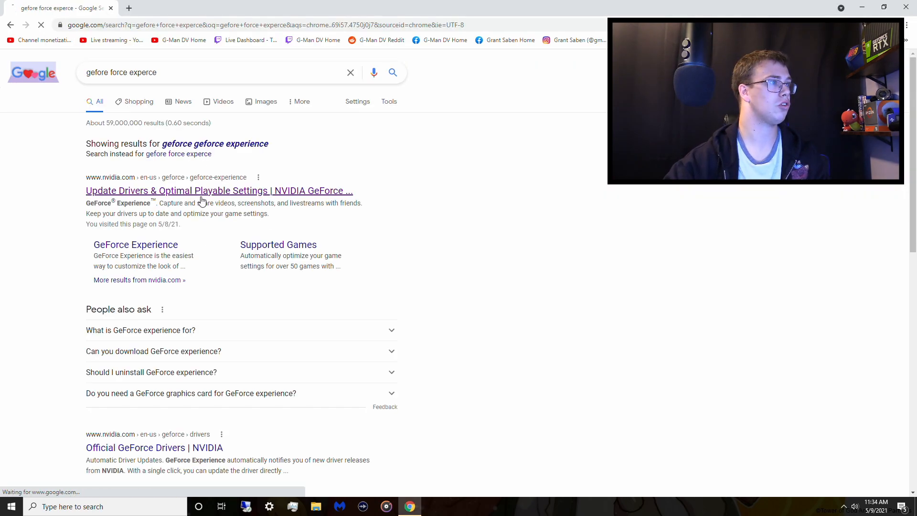
left_click(218, 191)
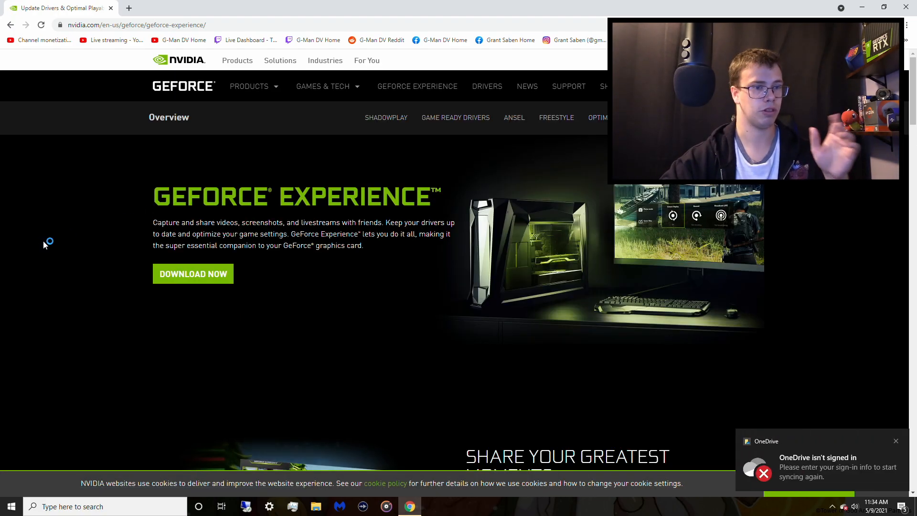
Step: Download the GeForce Experience installer with DOWNLOAD NOW and run it from Chrome's download bar
left_click(193, 274)
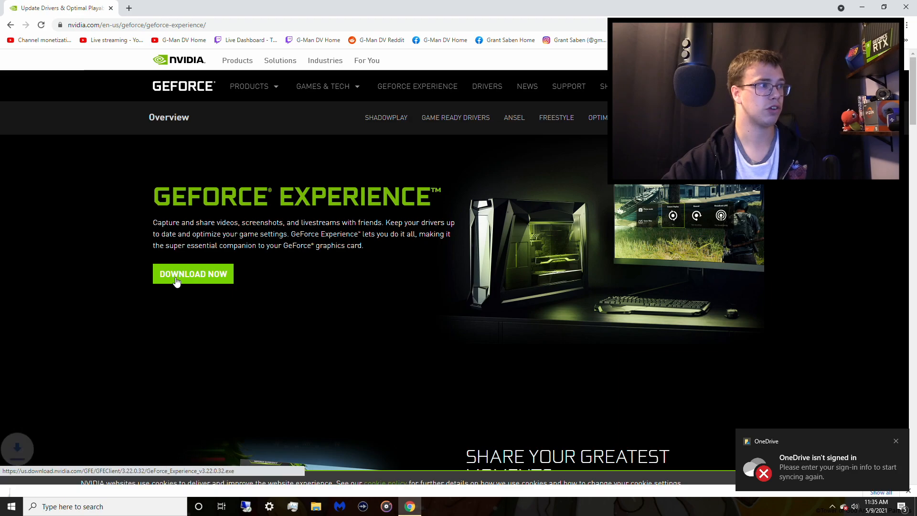
left_click(193, 274)
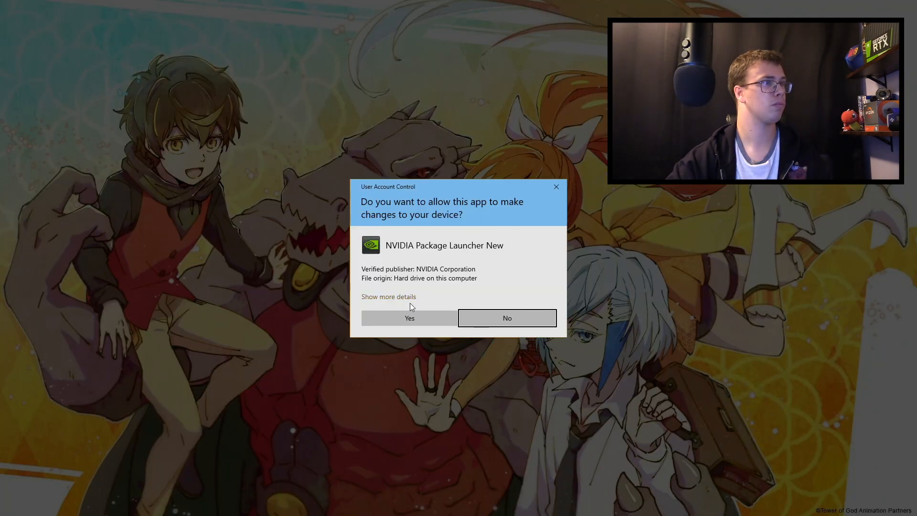
Step: Allow the NVIDIA Installer in UAC and agree to install GeForce Experience 3.22.0.32
left_click(408, 318)
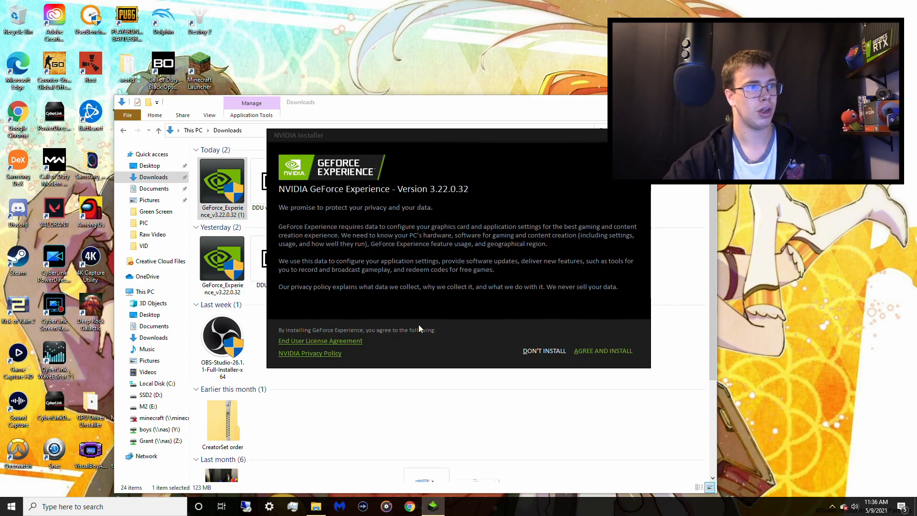
left_click(602, 350)
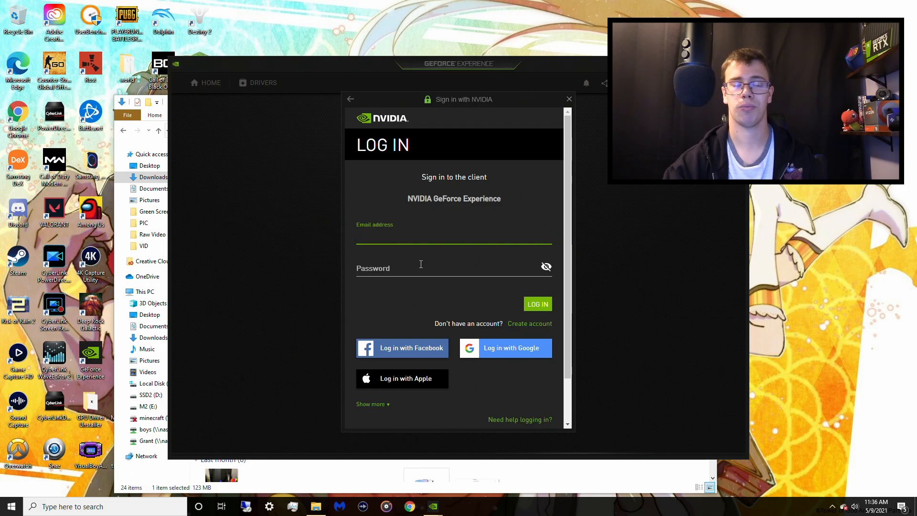
Step: Sign in to the NVIDIA account, skip the tour and show Game Ready Driver 466.27 under Drivers
left_click(567, 99)
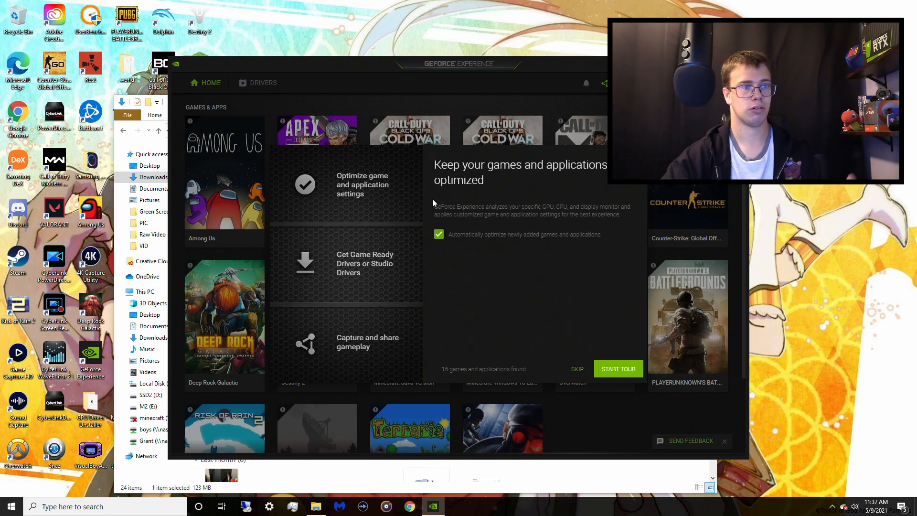
left_click(576, 369)
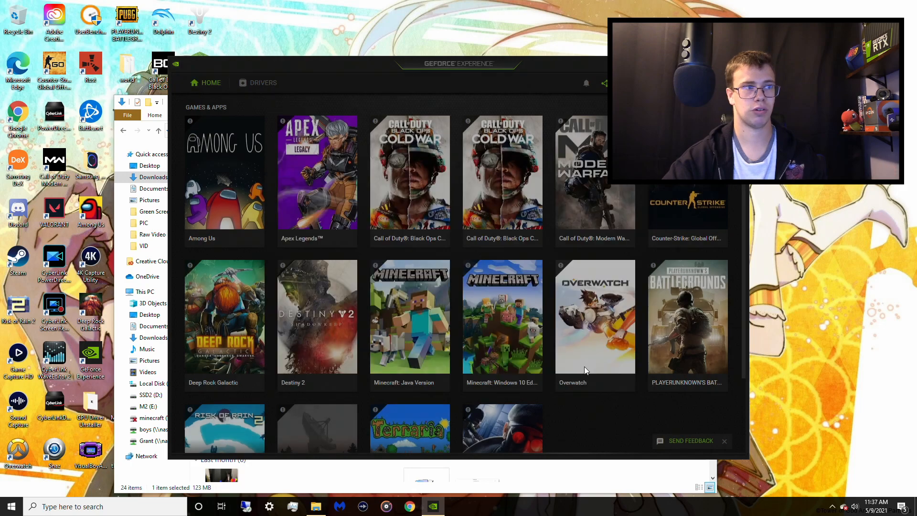
left_click(262, 83)
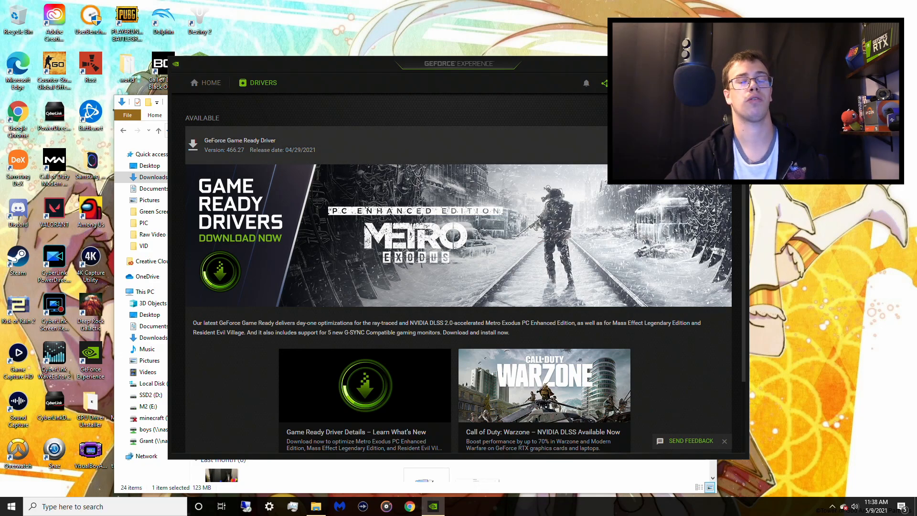
Step: Download Game Ready Driver 466.27 and custom-install it with all components checked
left_click(193, 144)
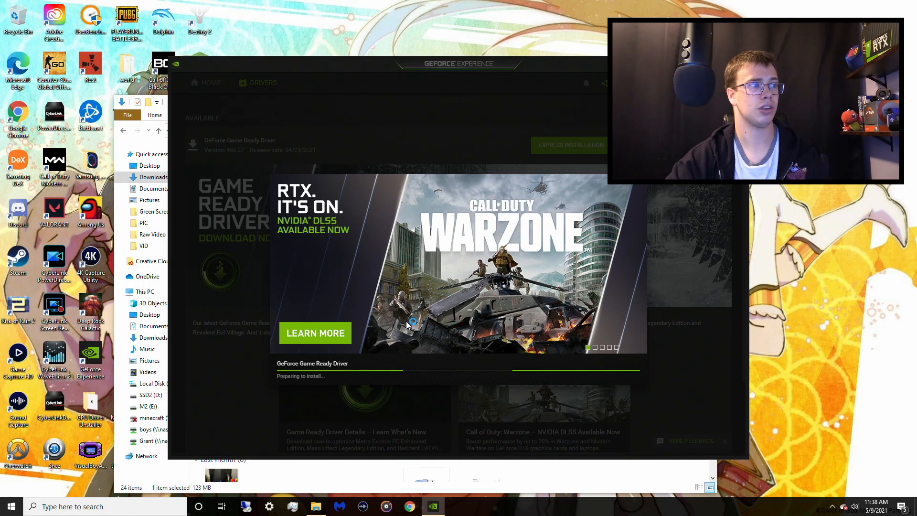
mouse_move(406, 312)
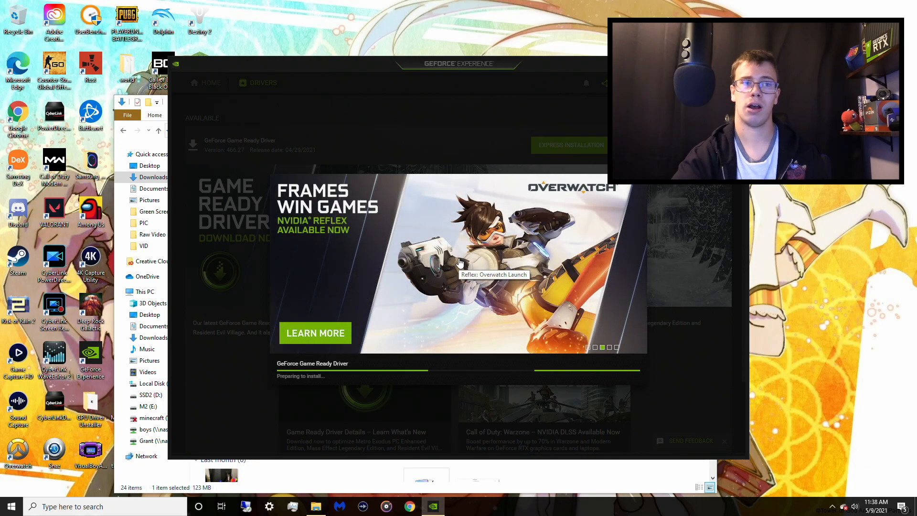
left_click(568, 144)
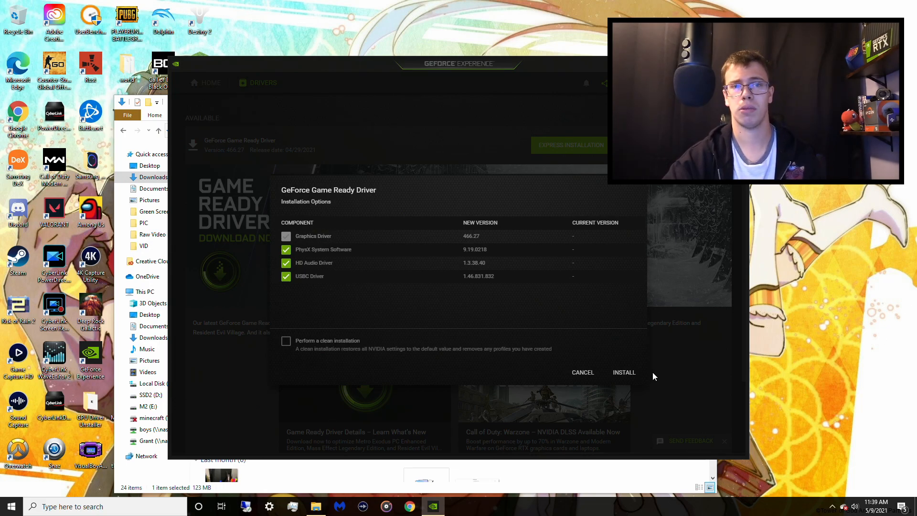
left_click(623, 372)
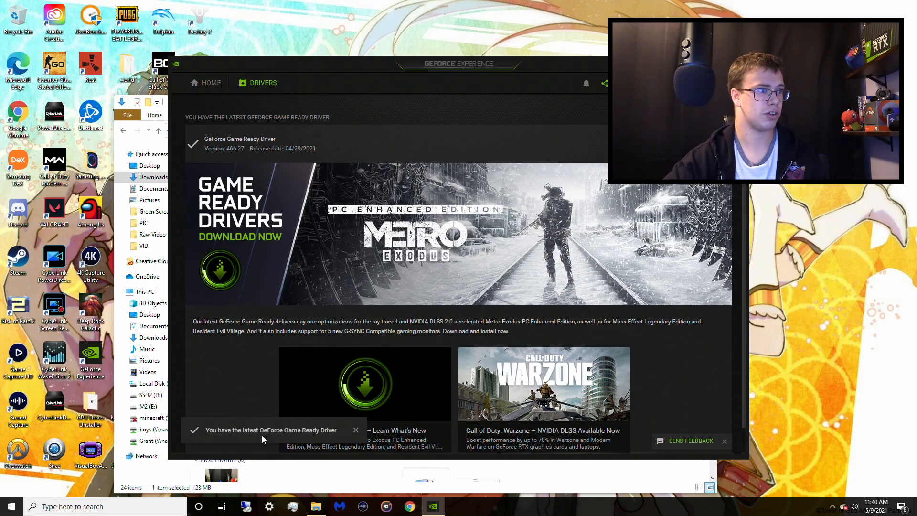
Step: Restart the PC from the Start menu power options
left_click(8, 506)
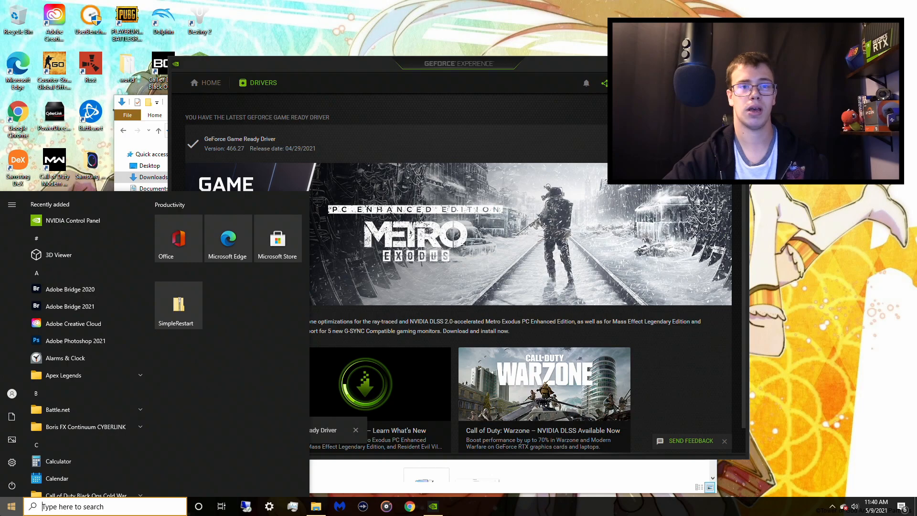
left_click(11, 481)
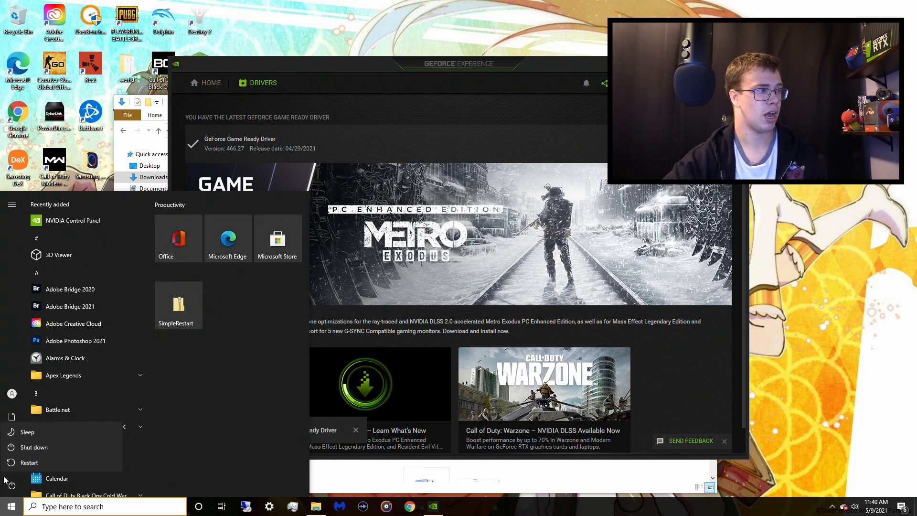
left_click(29, 462)
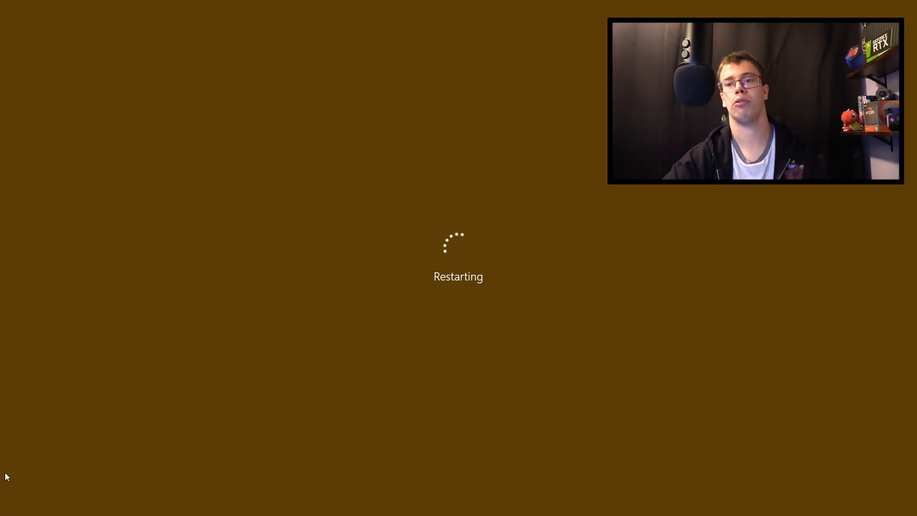